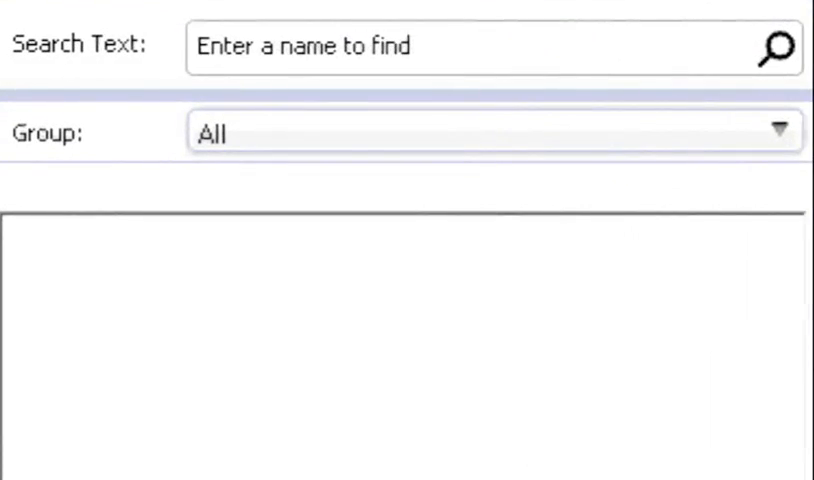
Step: Search the contact directory for the surname 'burke'
{"action": "type", "text": "burke"}
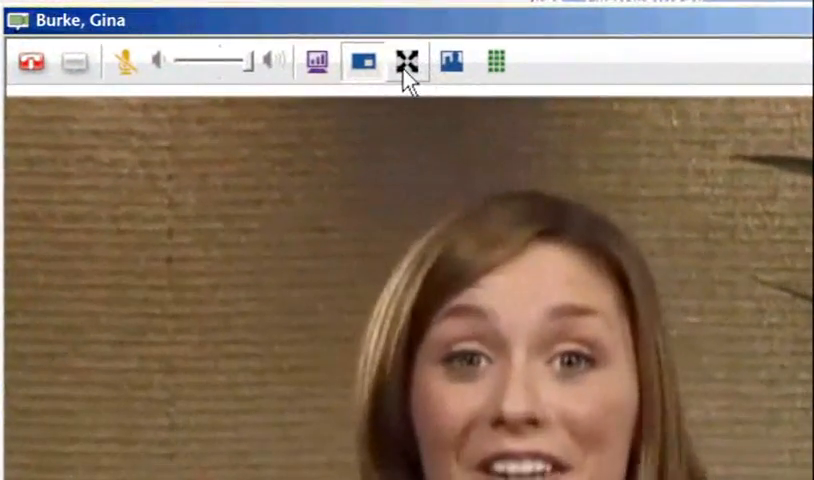
Step: Open the Content sharing panel over the connected call's video
{"action": "left_click", "coordinate": [405, 61]}
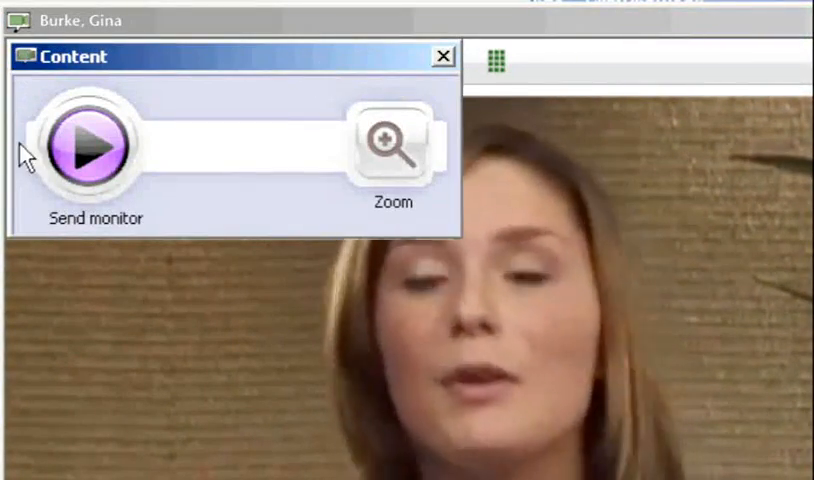